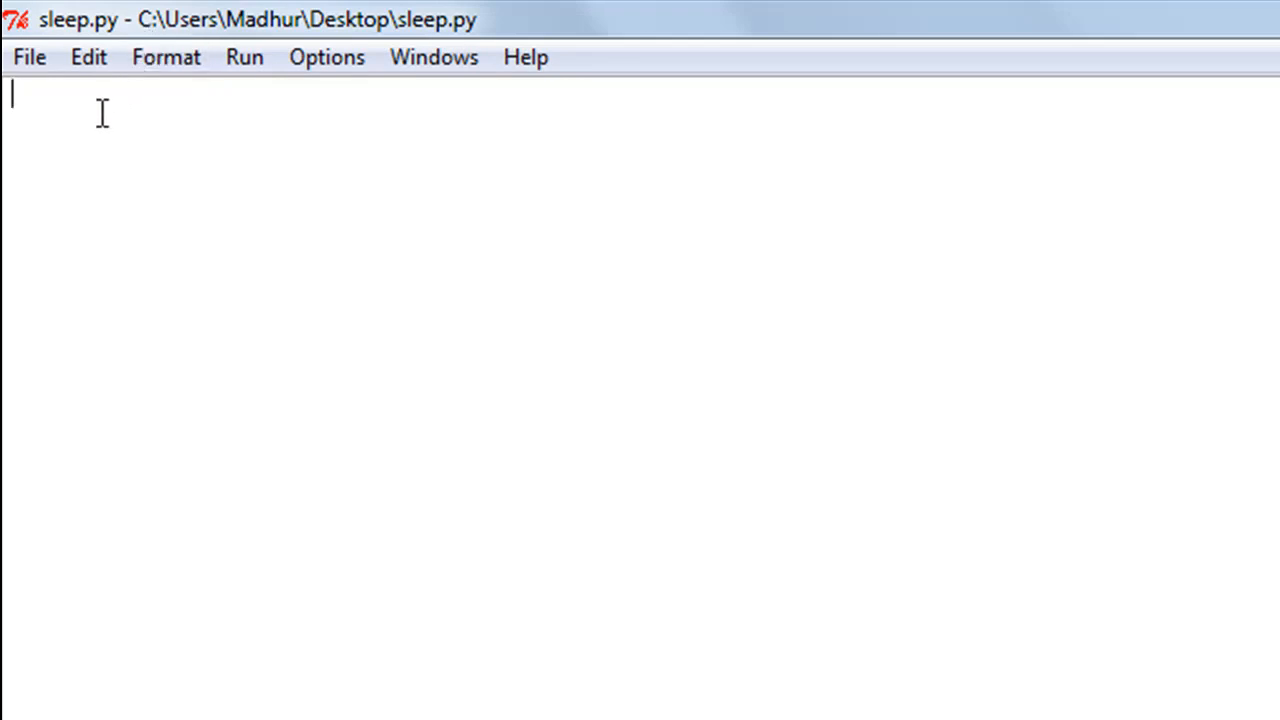
- Write import time and print("Hello Wolrd!") in sleep.py
{"action": "type", "text": "import time"}
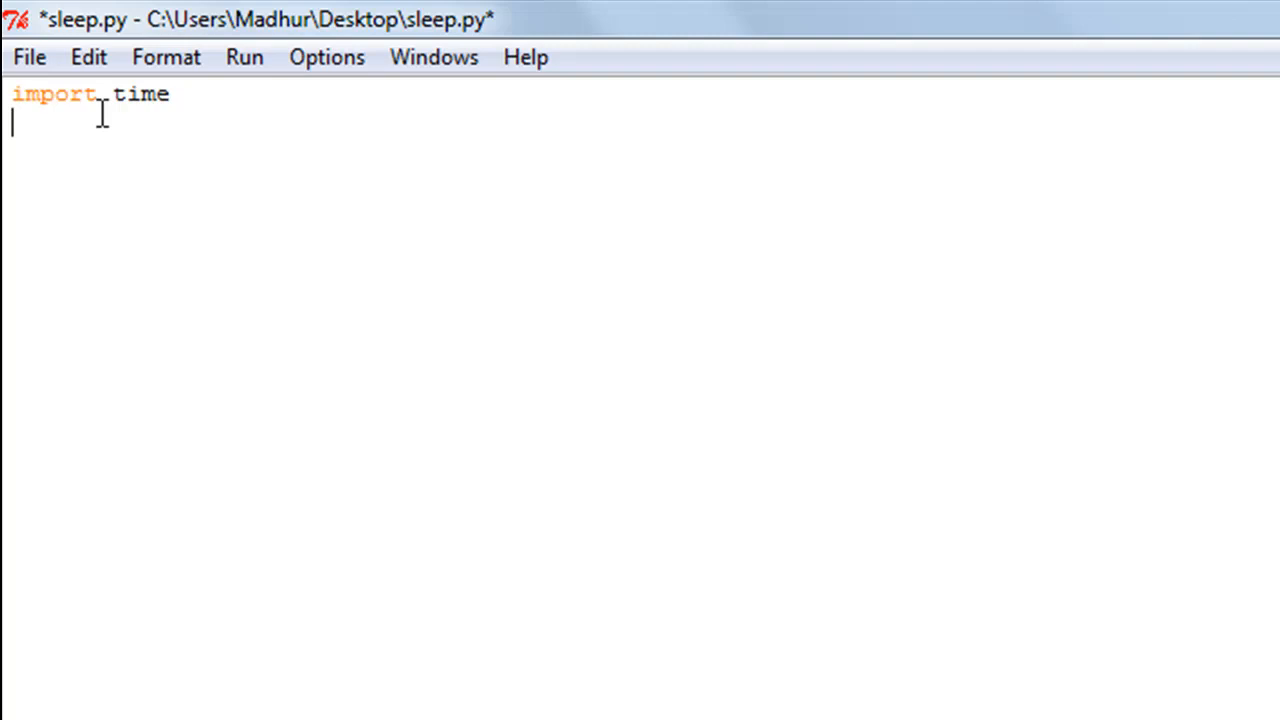
{"action": "type", "text": "print"}
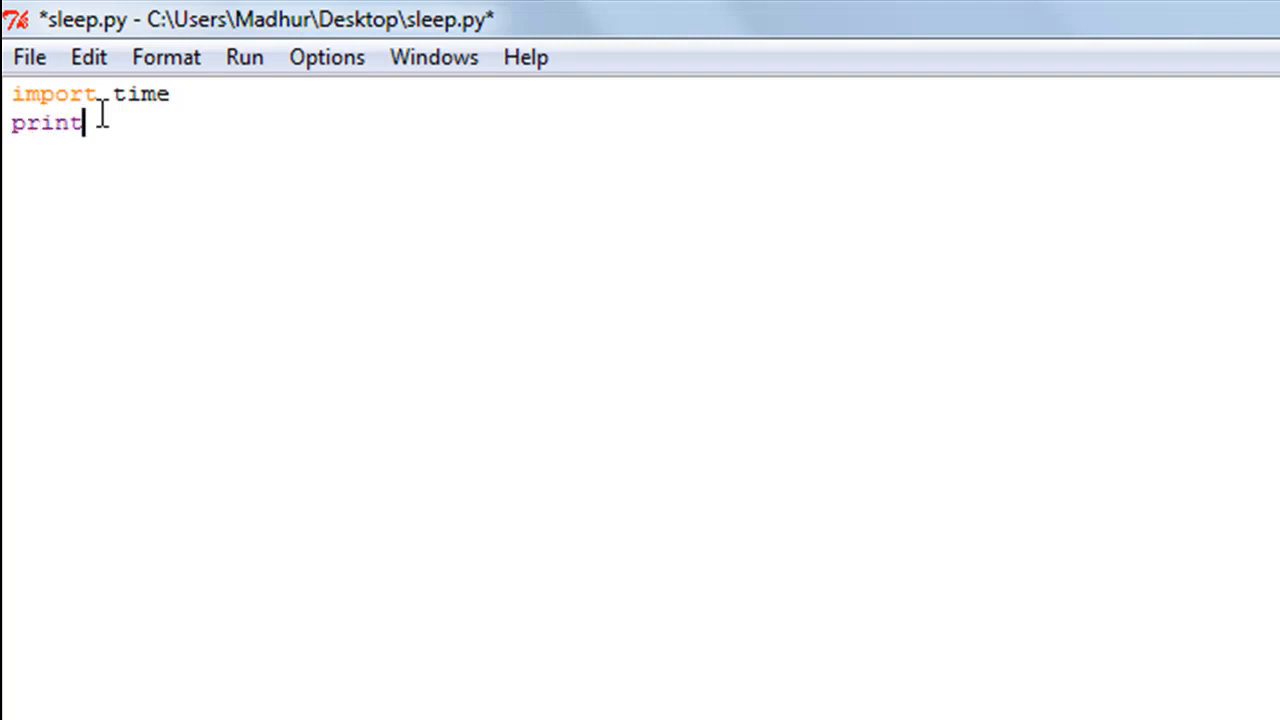
{"action": "type", "text": "("}
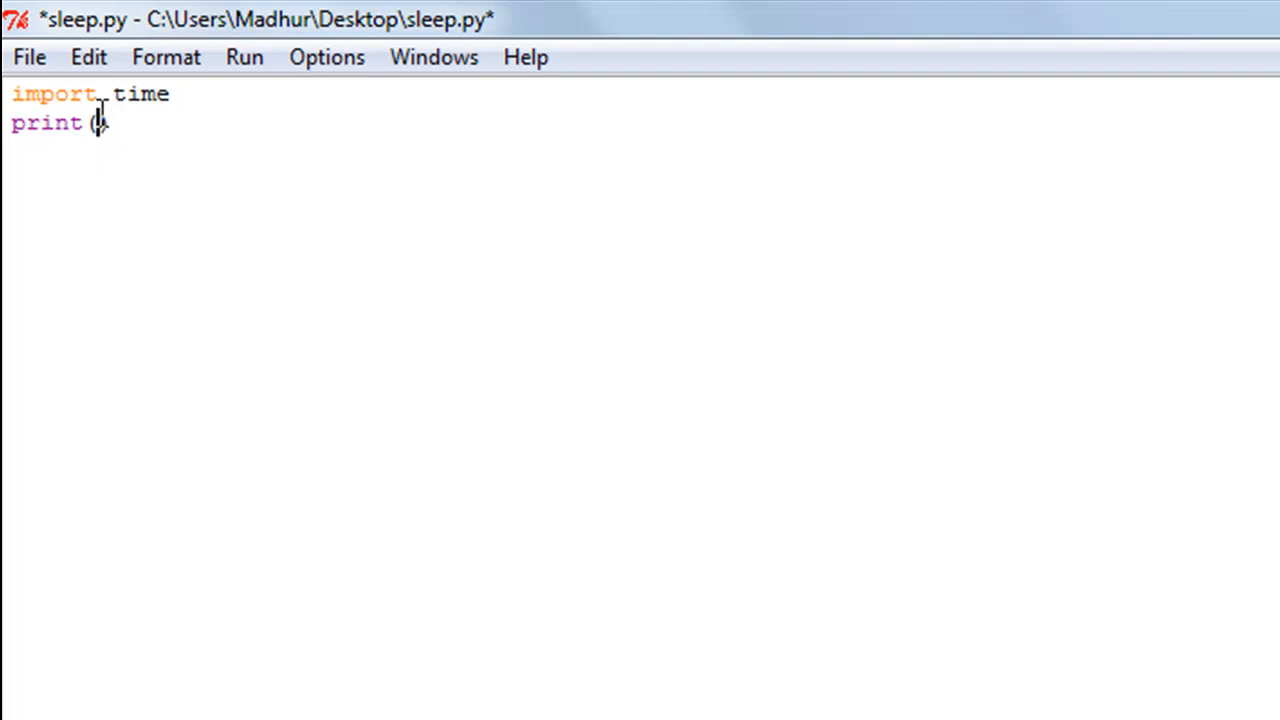
{"action": "type", "text": "\"He\")"}
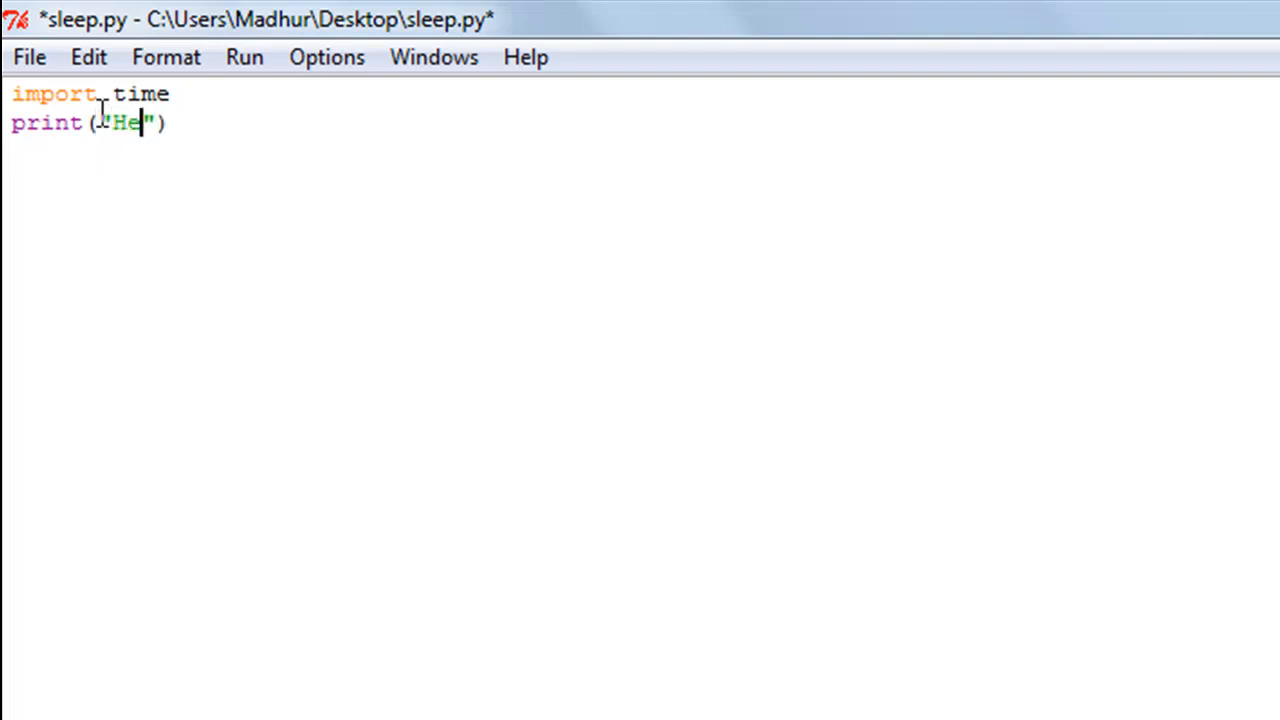
{"action": "type", "text": "llo Wolrd!"}
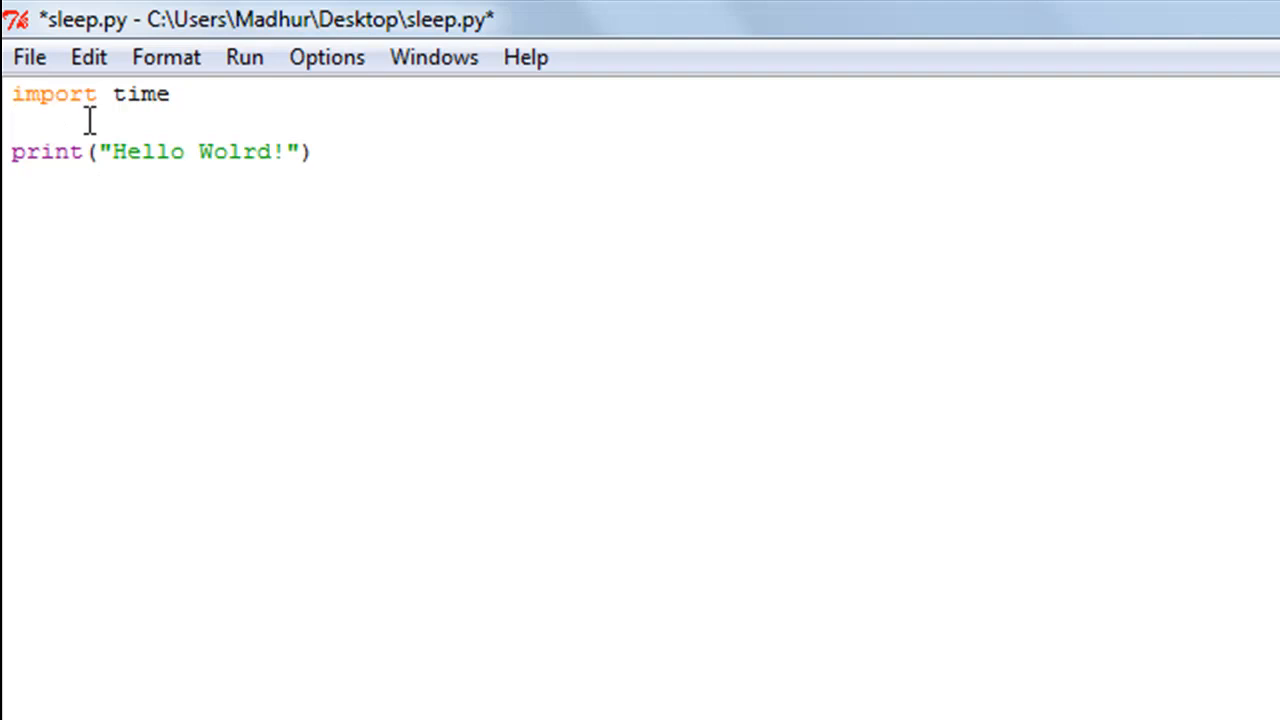
- Insert time.sleep(7) between the import and the print statement
{"action": "left_click", "coordinate": [14, 122]}
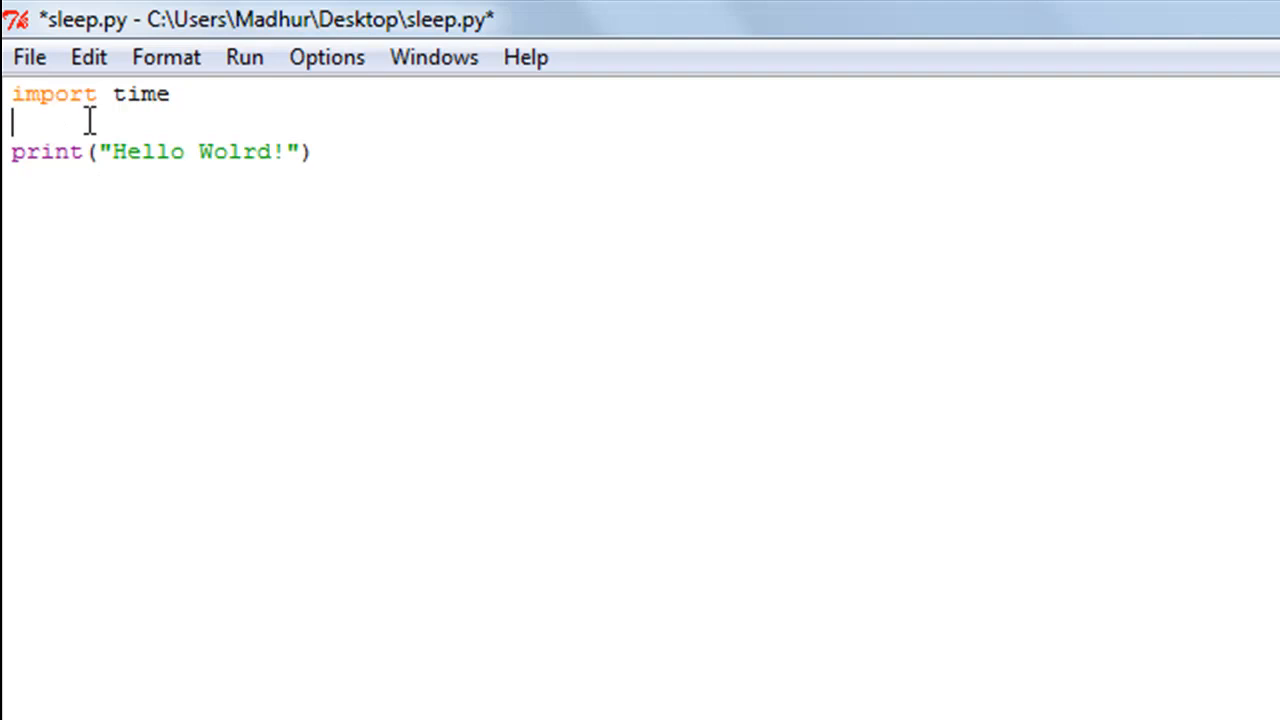
{"action": "type", "text": "time"}
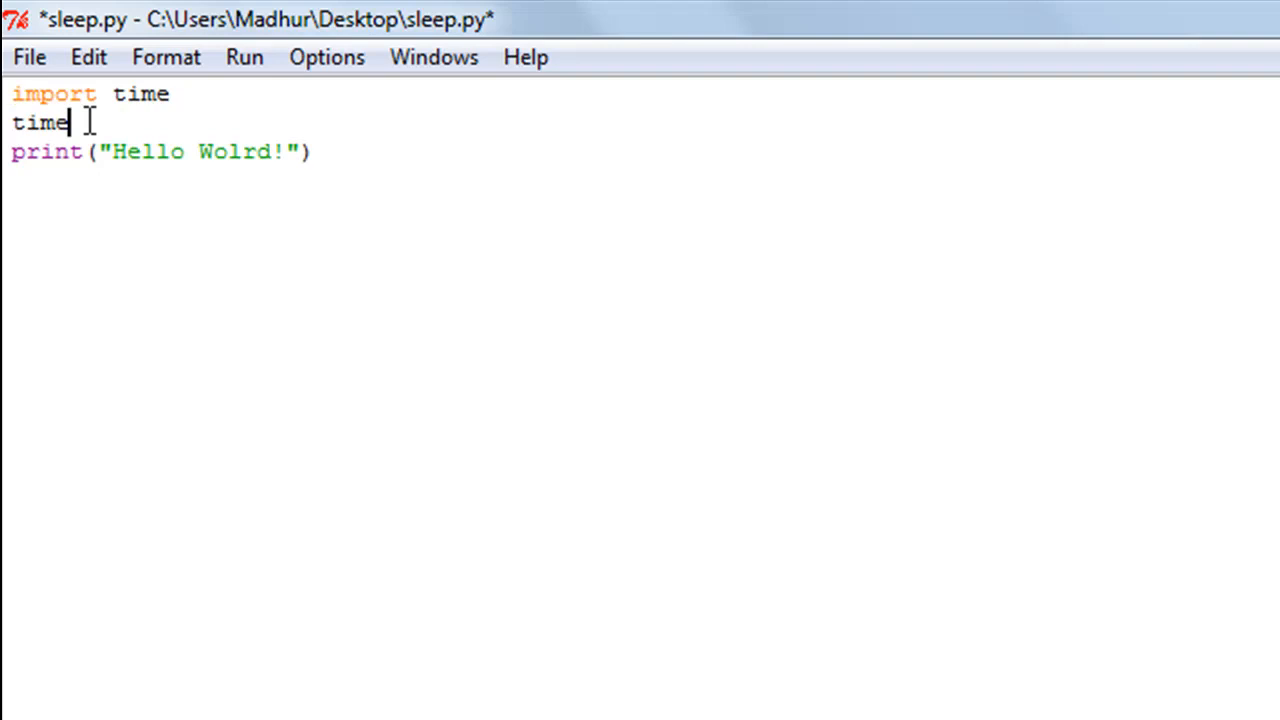
{"action": "type", "text": ".sleep"}
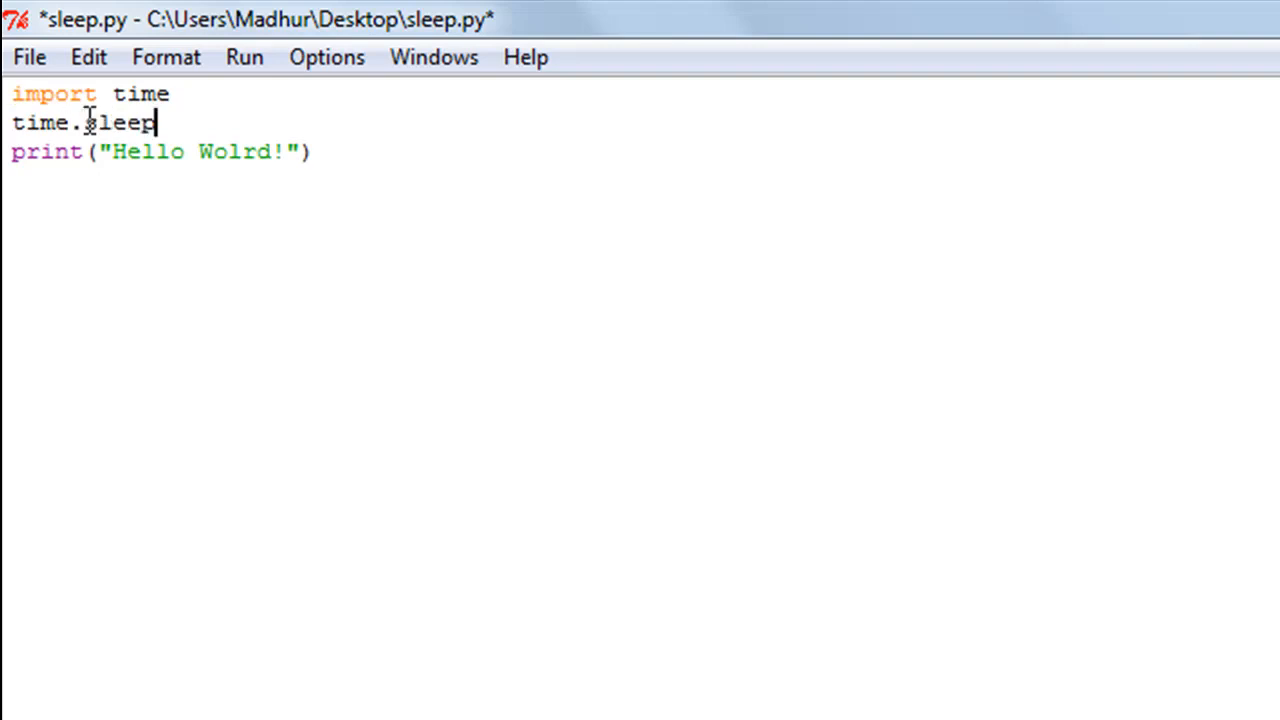
{"action": "type", "text": "()"}
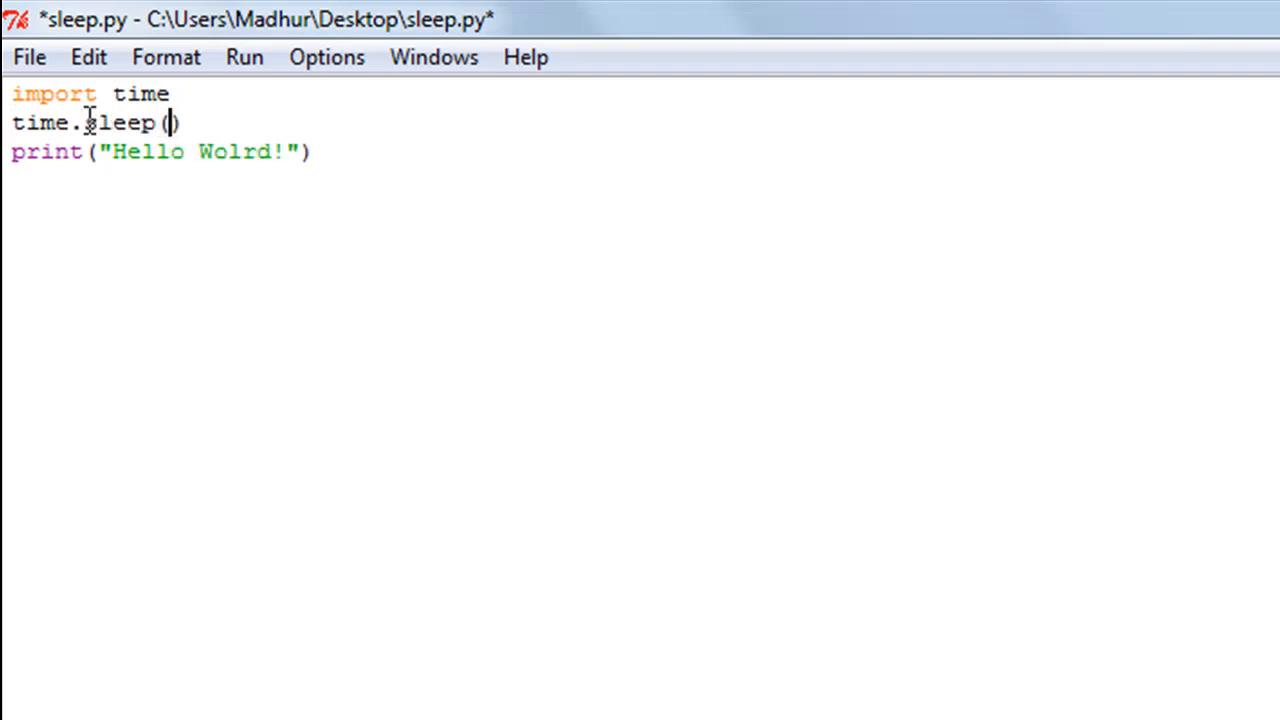
{"action": "type", "text": "7"}
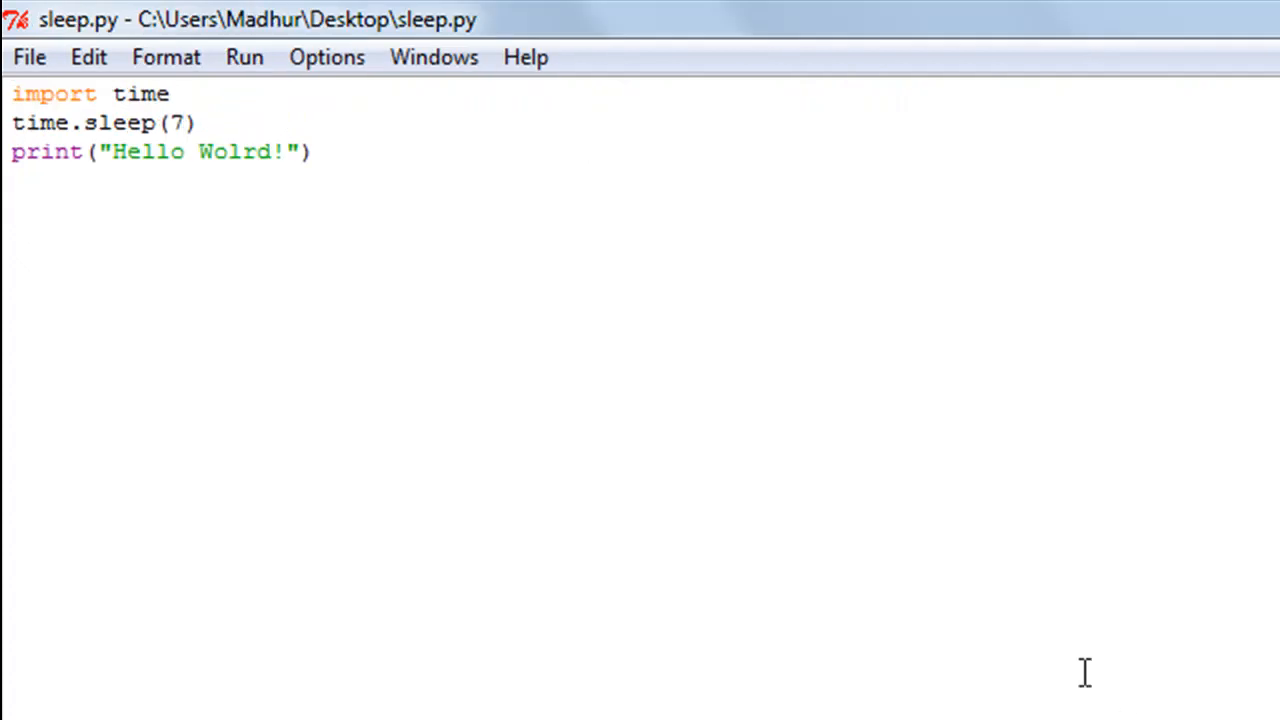
{"action": "mouse_move", "coordinate": [482, 136]}
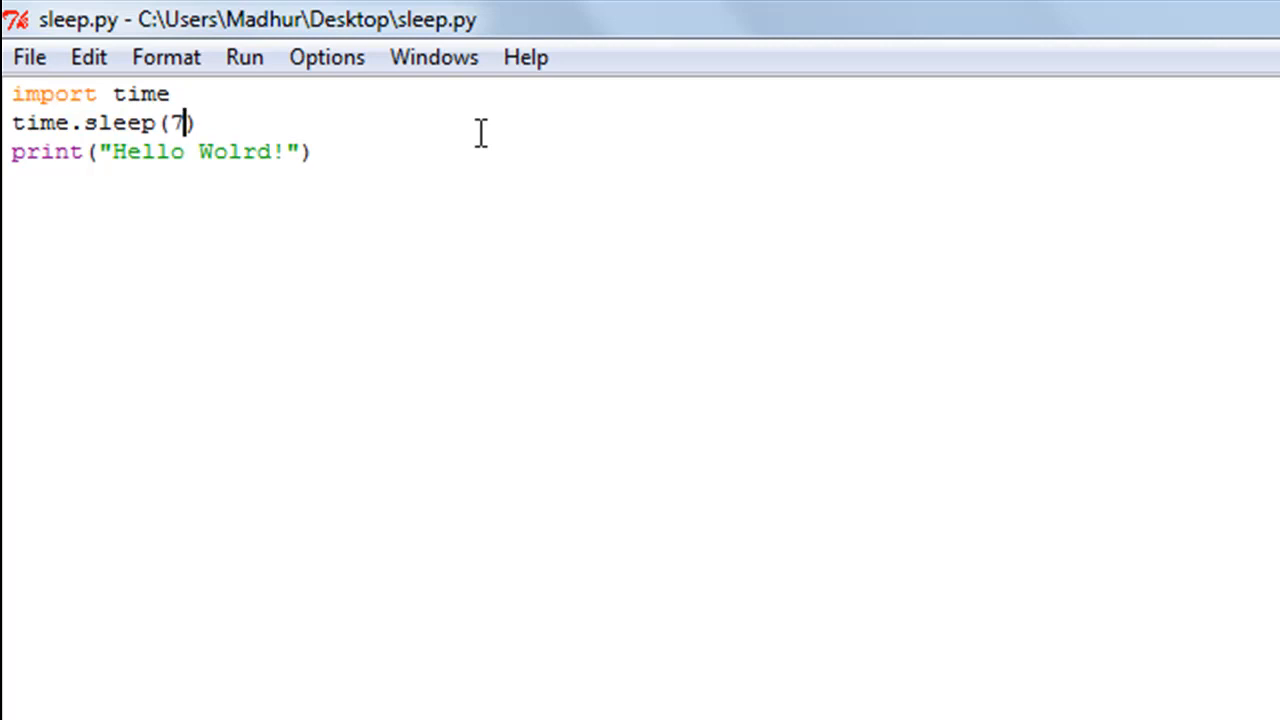
{"action": "mouse_move", "coordinate": [402, 136]}
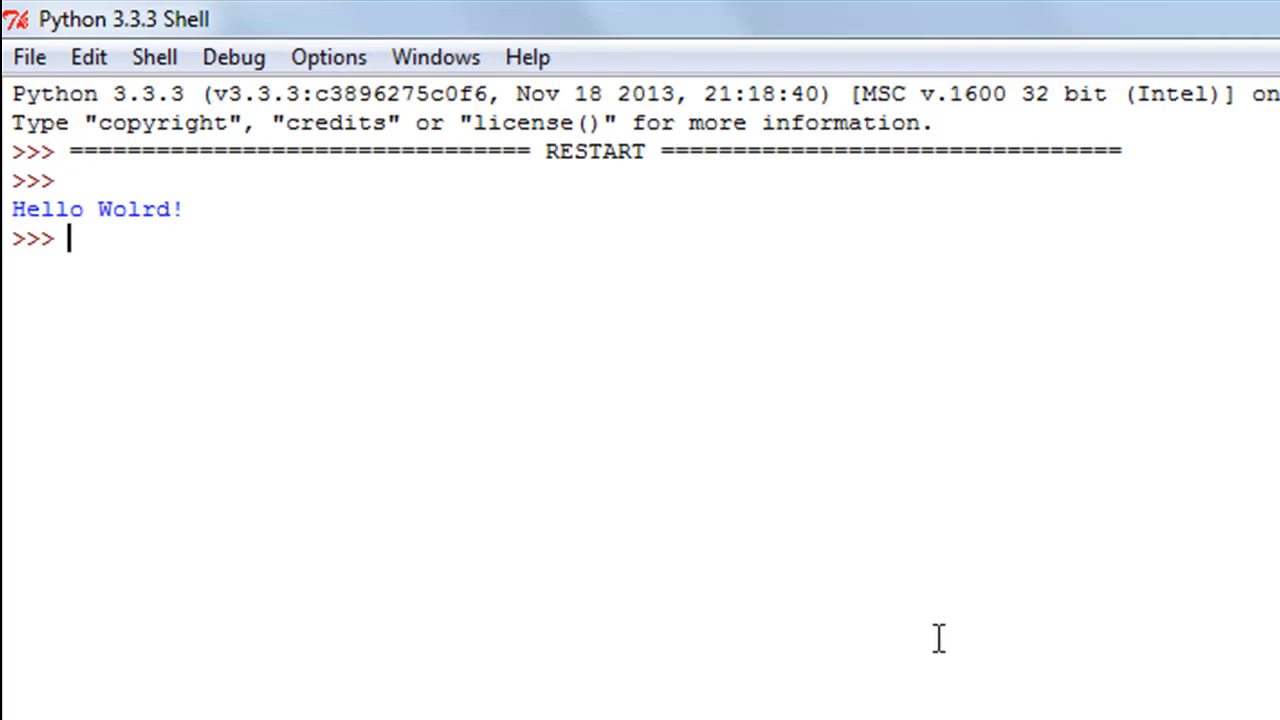
- Import the calendar module in the IDLE shell
{"action": "type", "text": "import cale"}
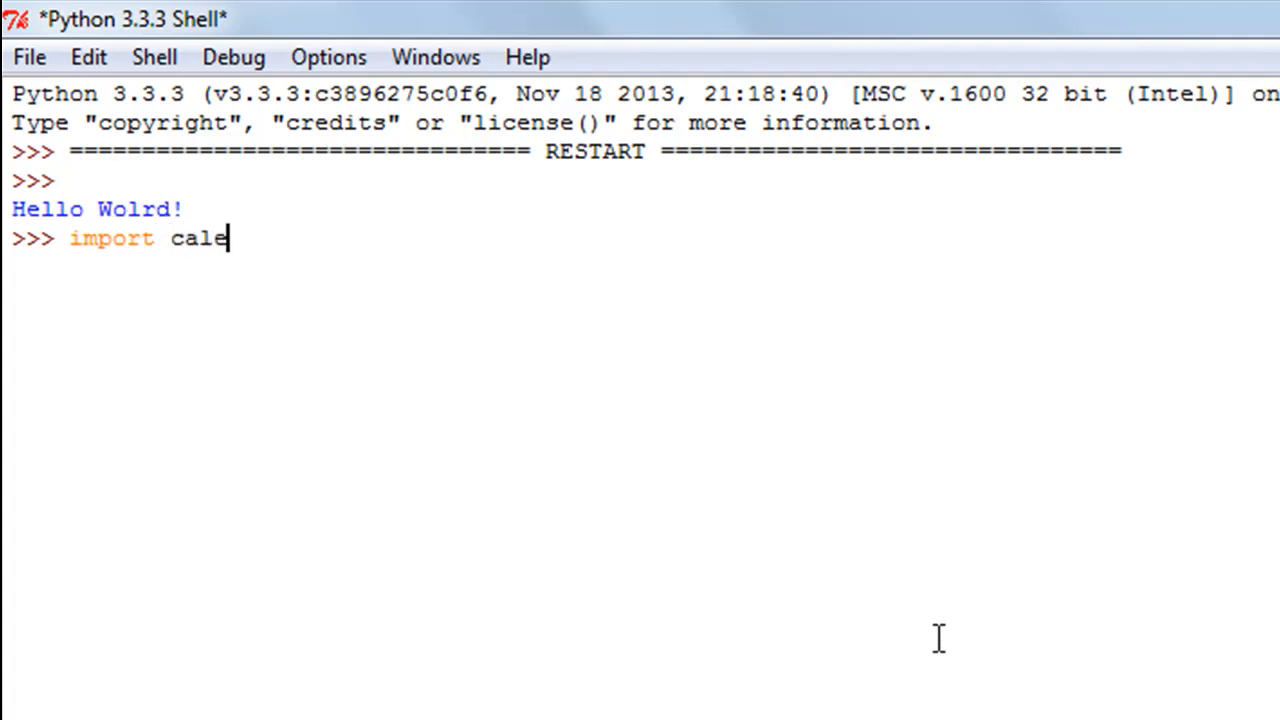
{"action": "type", "text": "ndar"}
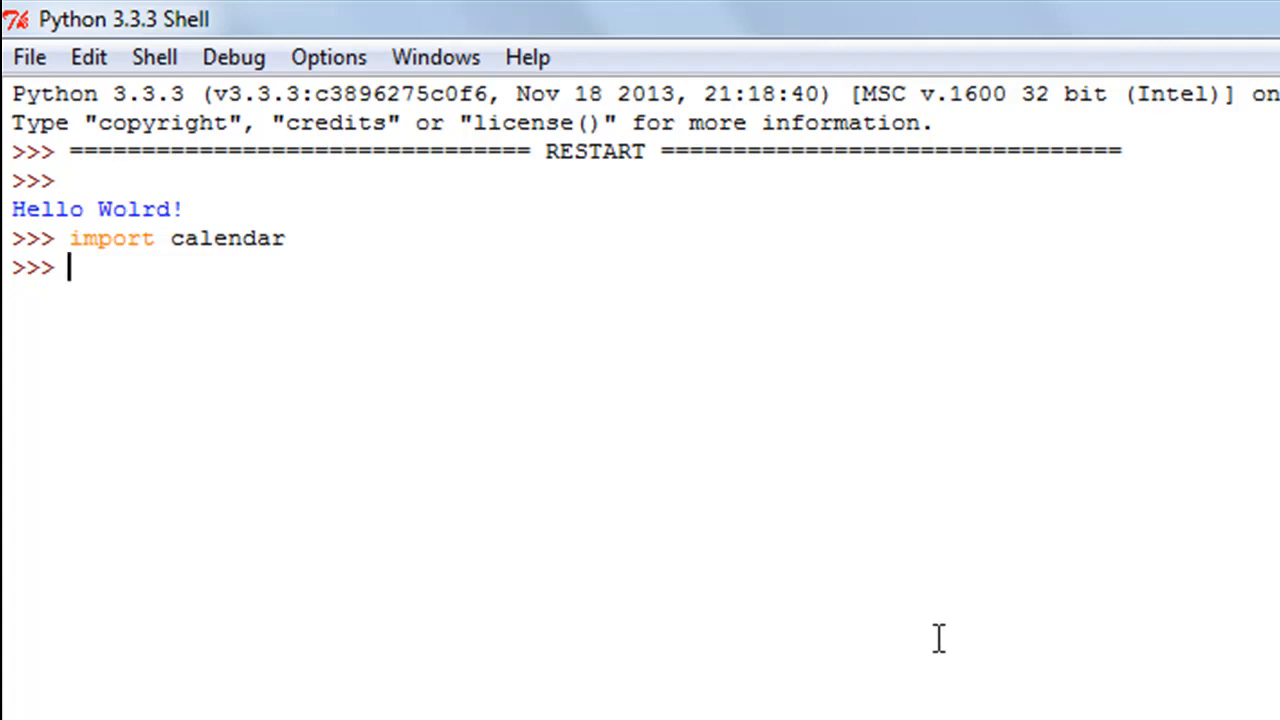
{"action": "type", "text": "c"}
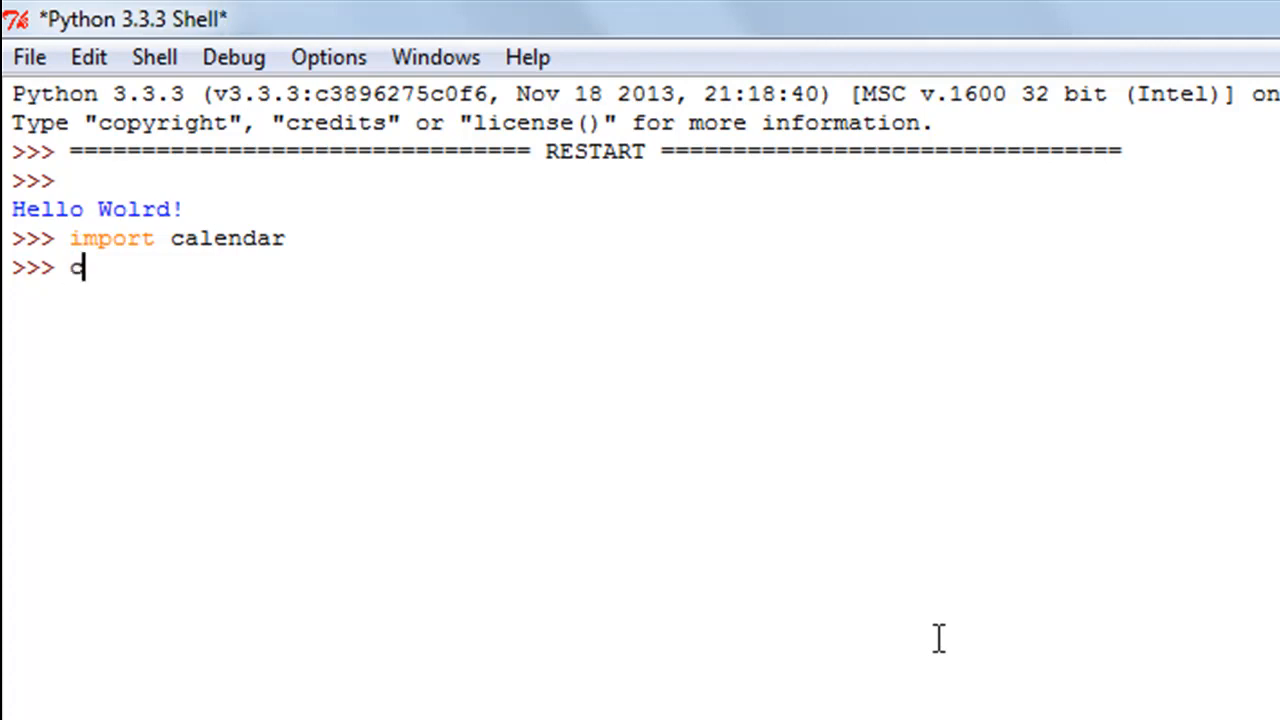
- Enter print(calendar.month(1965,3)) to show the March 1965 calendar
{"action": "type", "text": "print("}
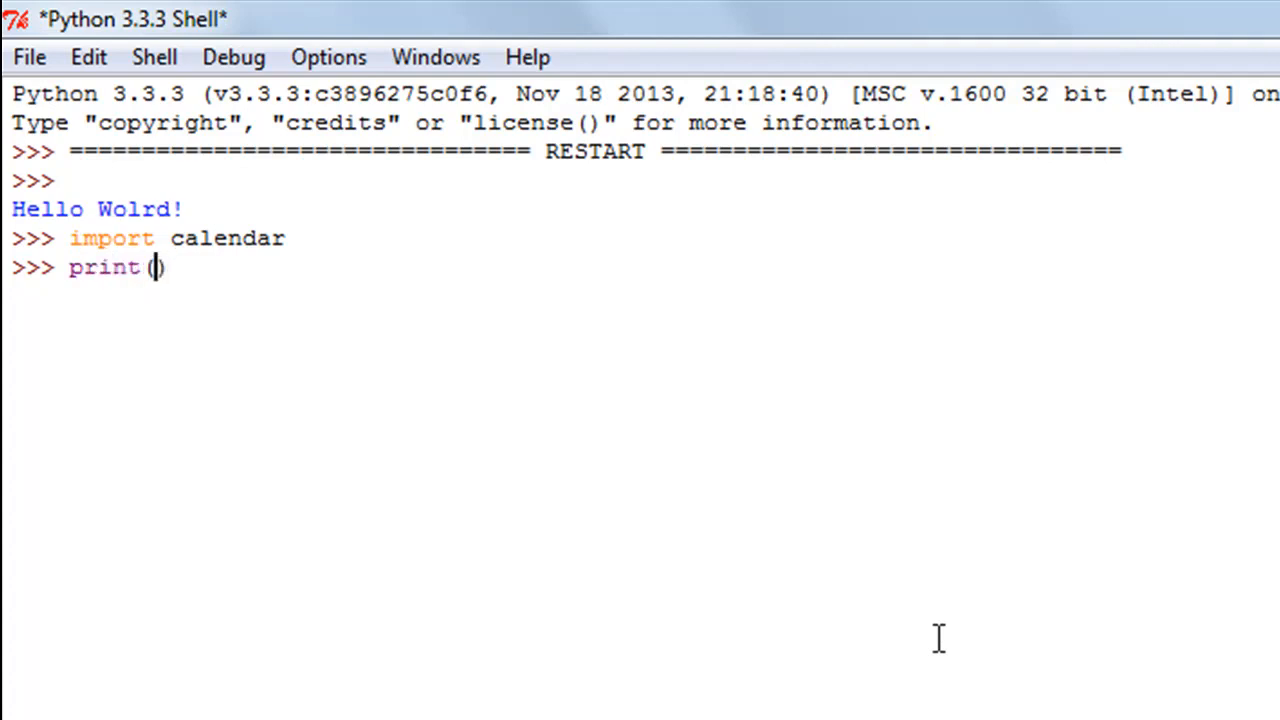
{"action": "type", "text": "cale"}
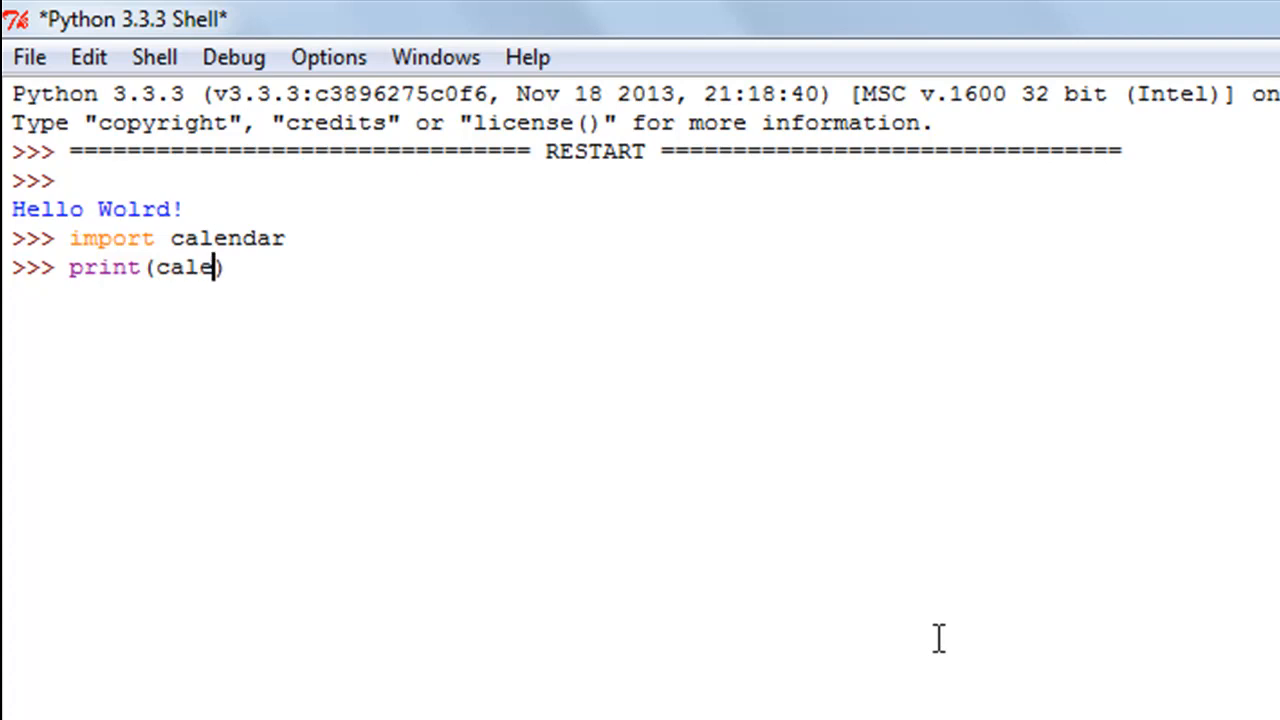
{"action": "type", "text": "ndar.month("}
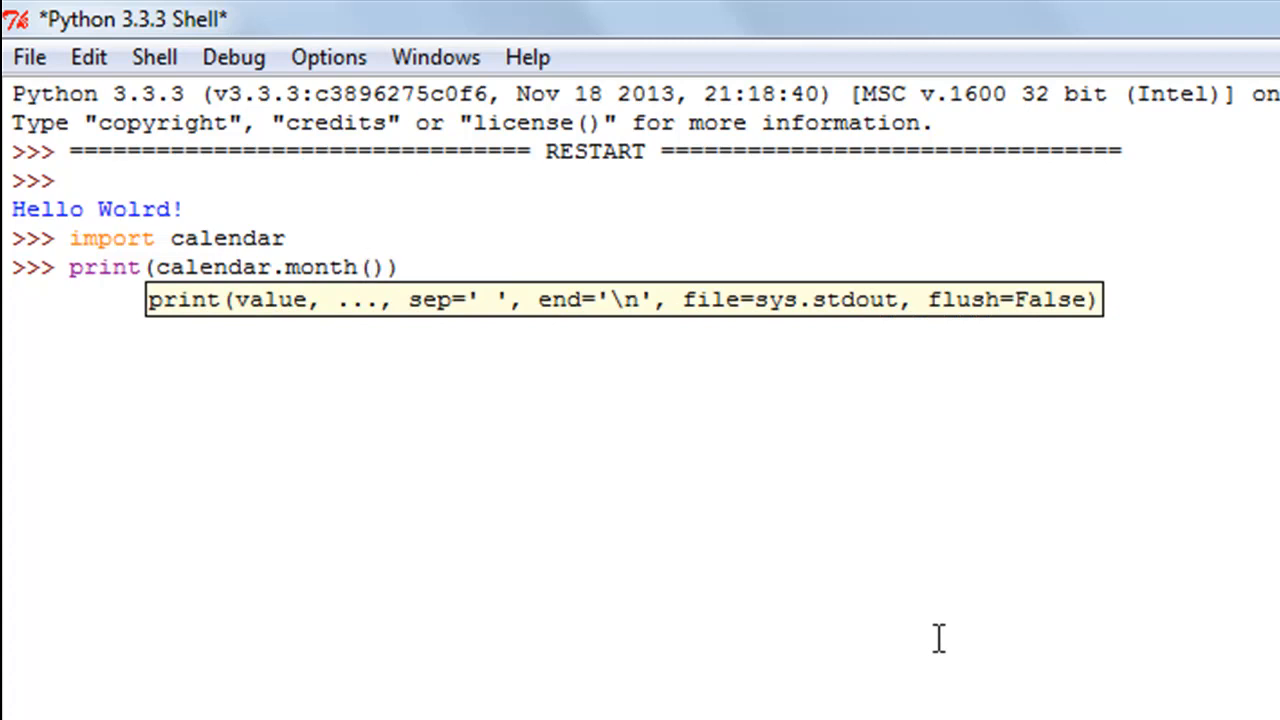
{"action": "type", "text": "1965"}
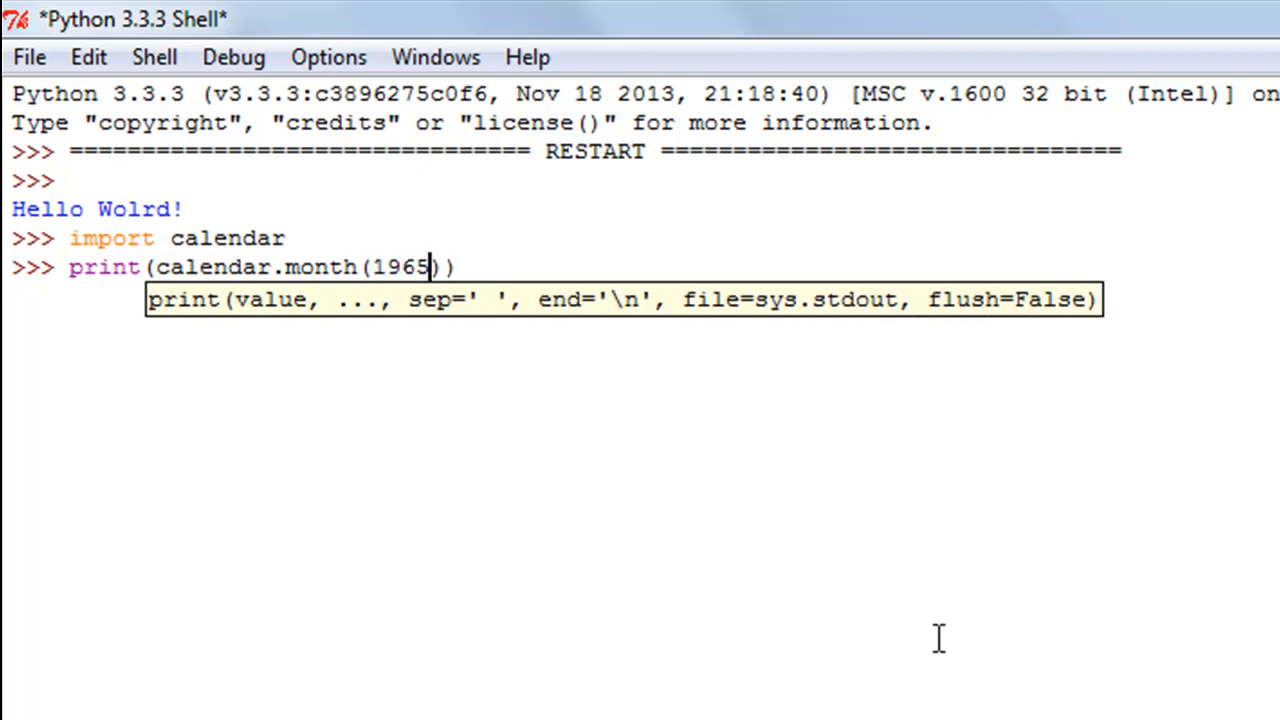
{"action": "type", "text": ","}
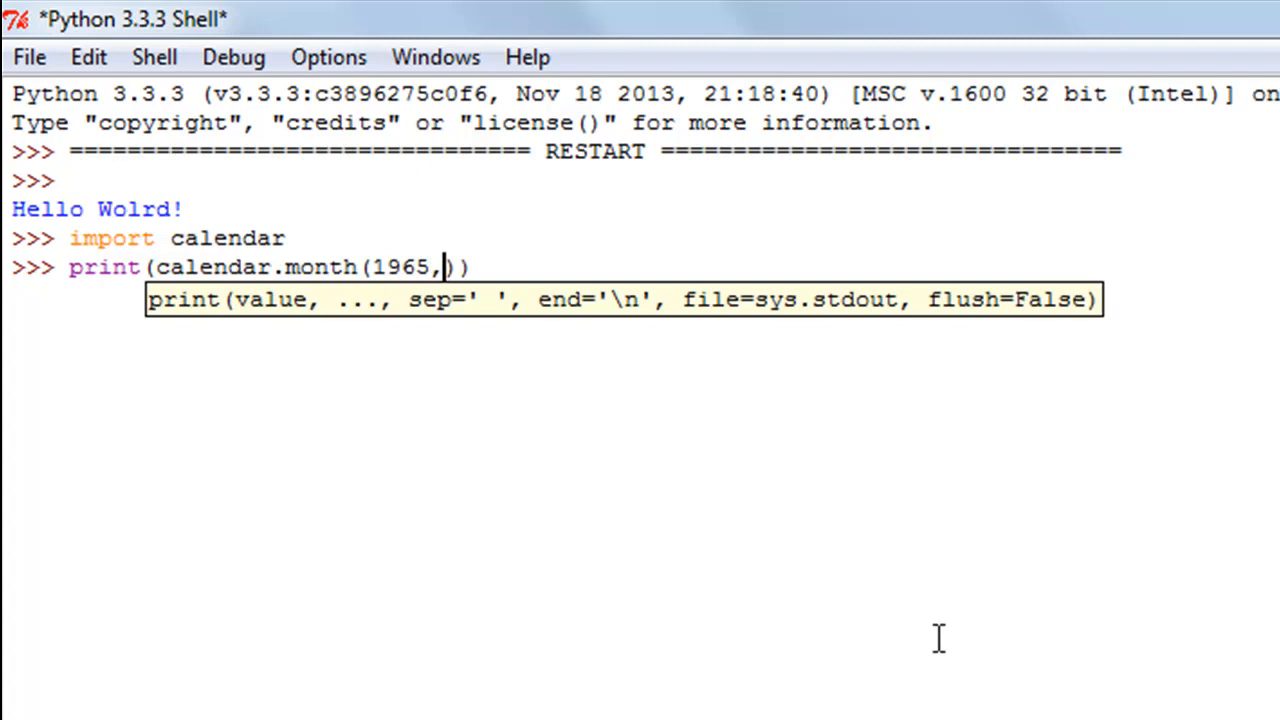
{"action": "type", "text": "3)"}
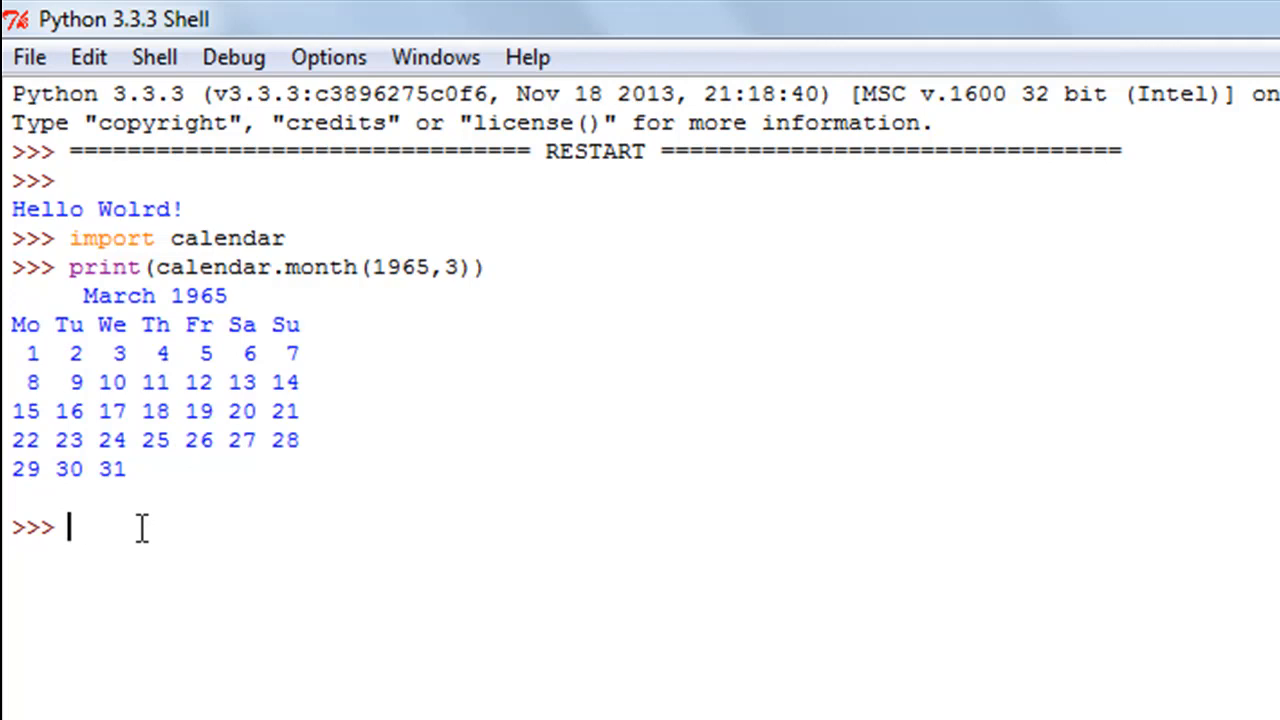
- Start print(calendar.calendar(1994)) for the full 1994 calendar
{"action": "type", "text": "print()"}
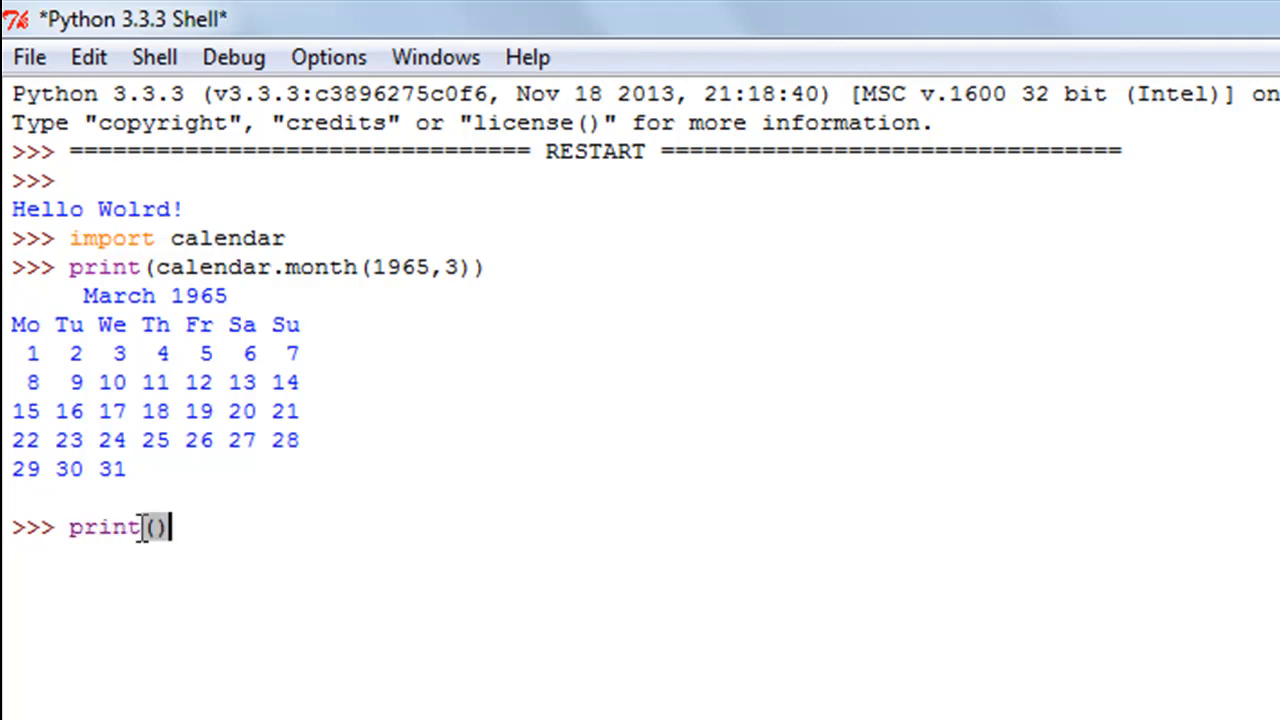
{"action": "type", "text": "calendar.cale"}
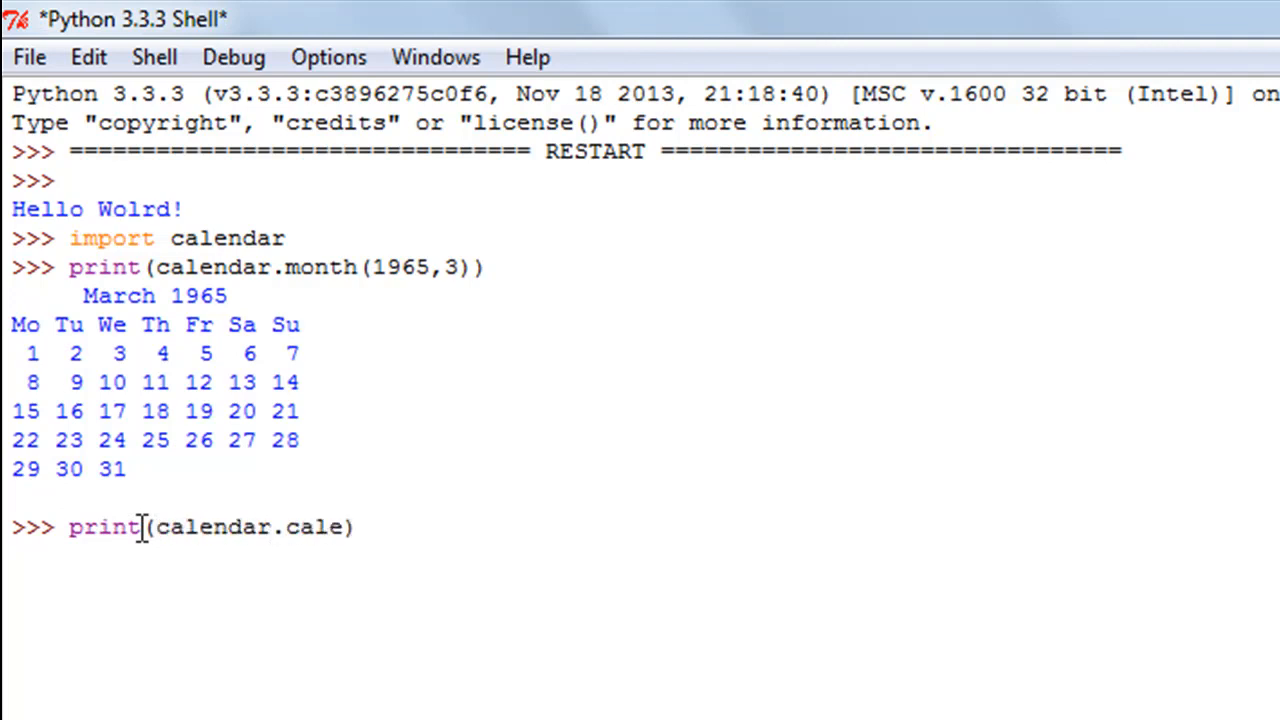
{"action": "type", "text": "ndar()"}
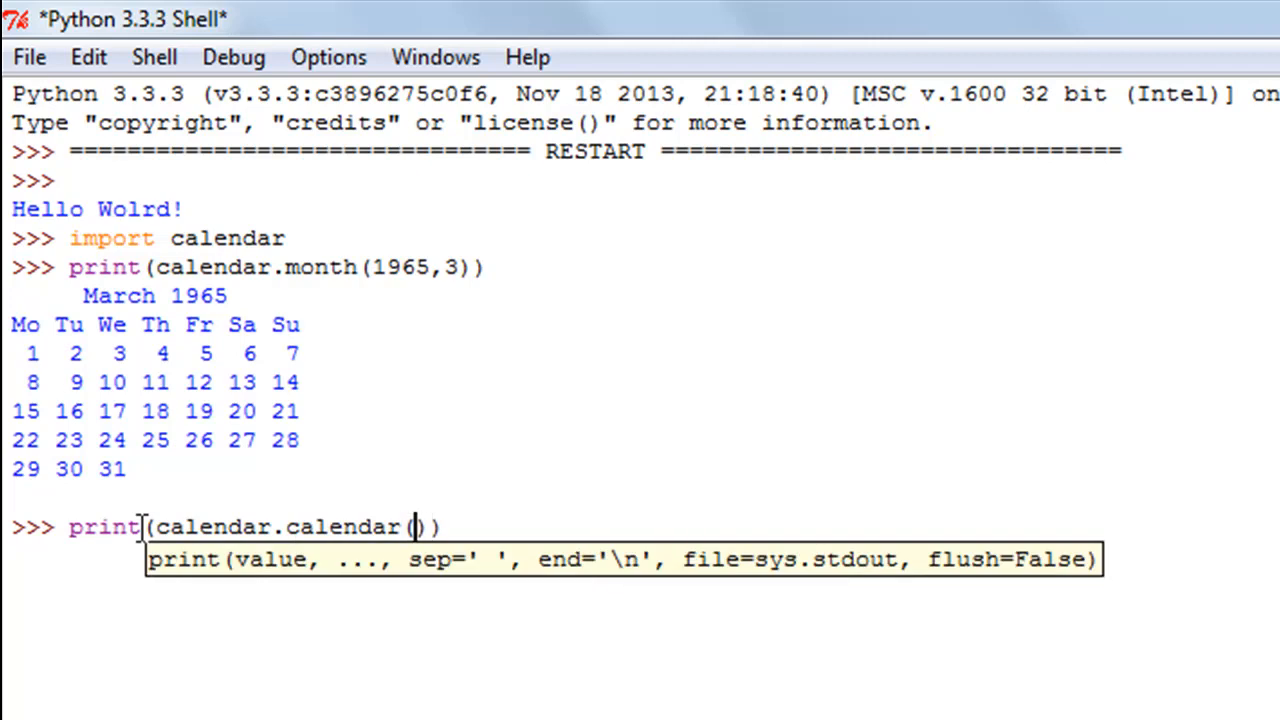
{"action": "type", "text": "1994"}
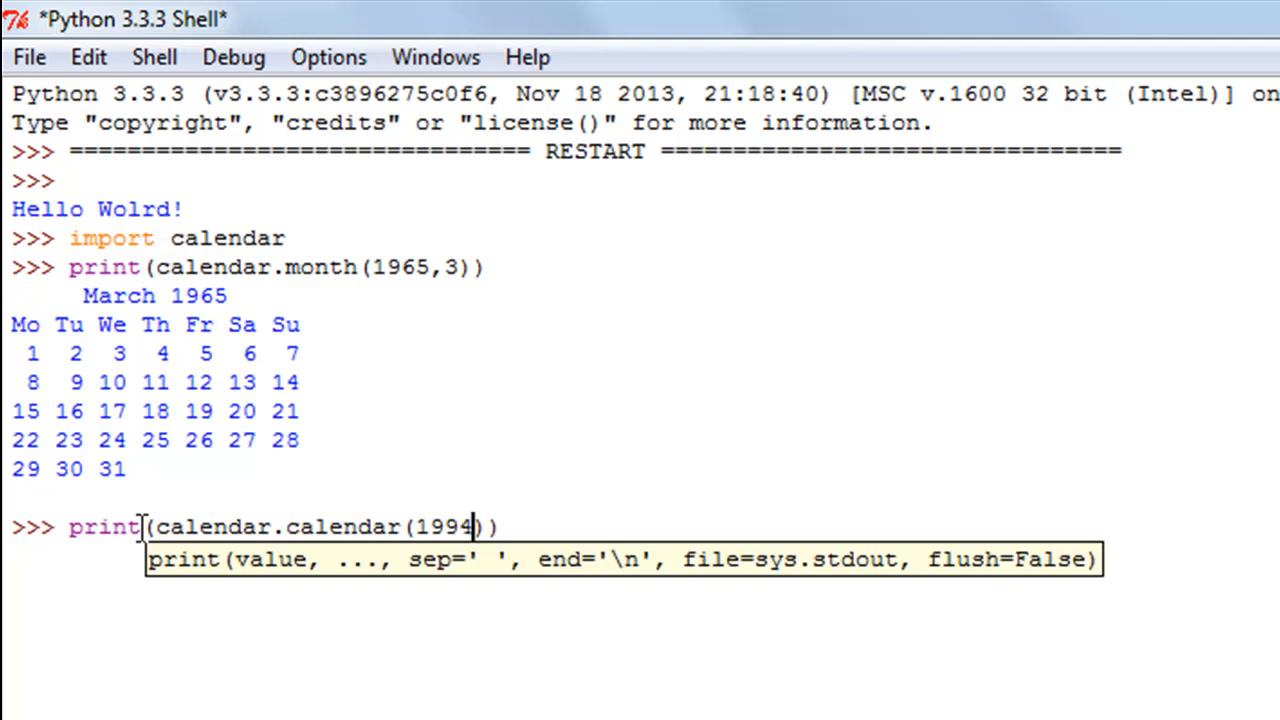
- Add spacing arguments 2, 1, 10 to the calendar.calendar(1994) call
{"action": "type", "text": ","}
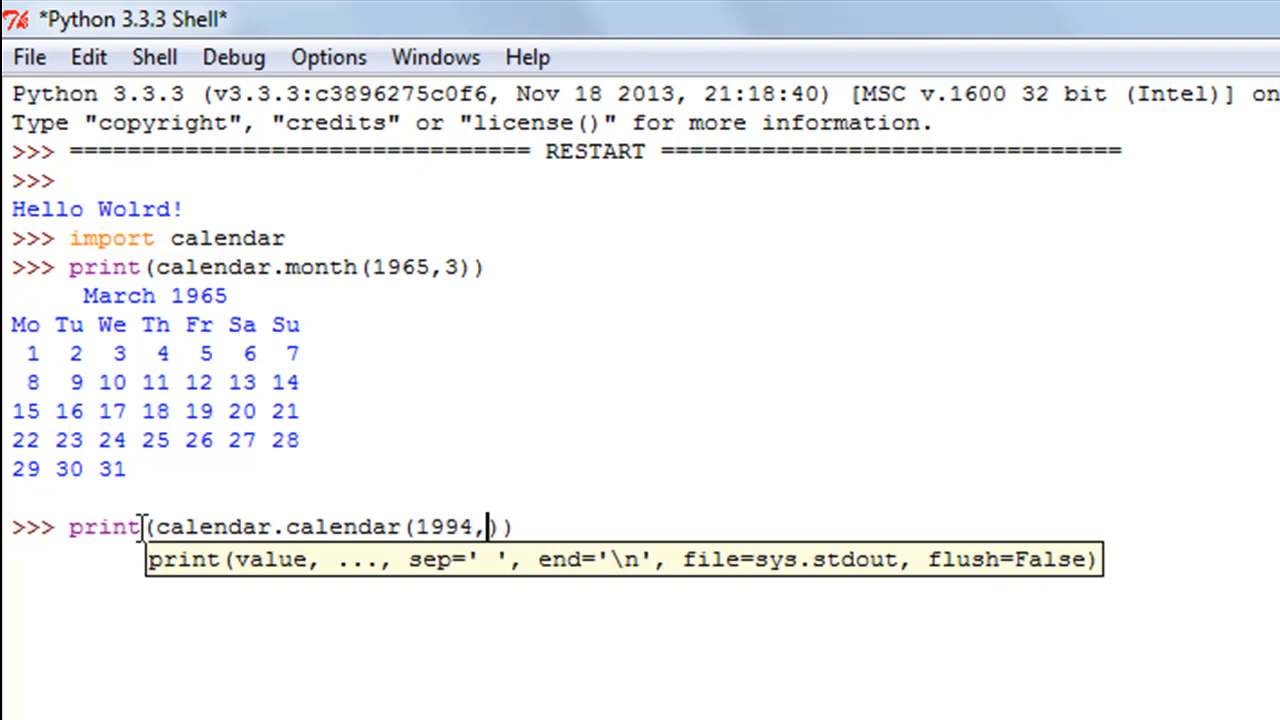
{"action": "type", "text": "2"}
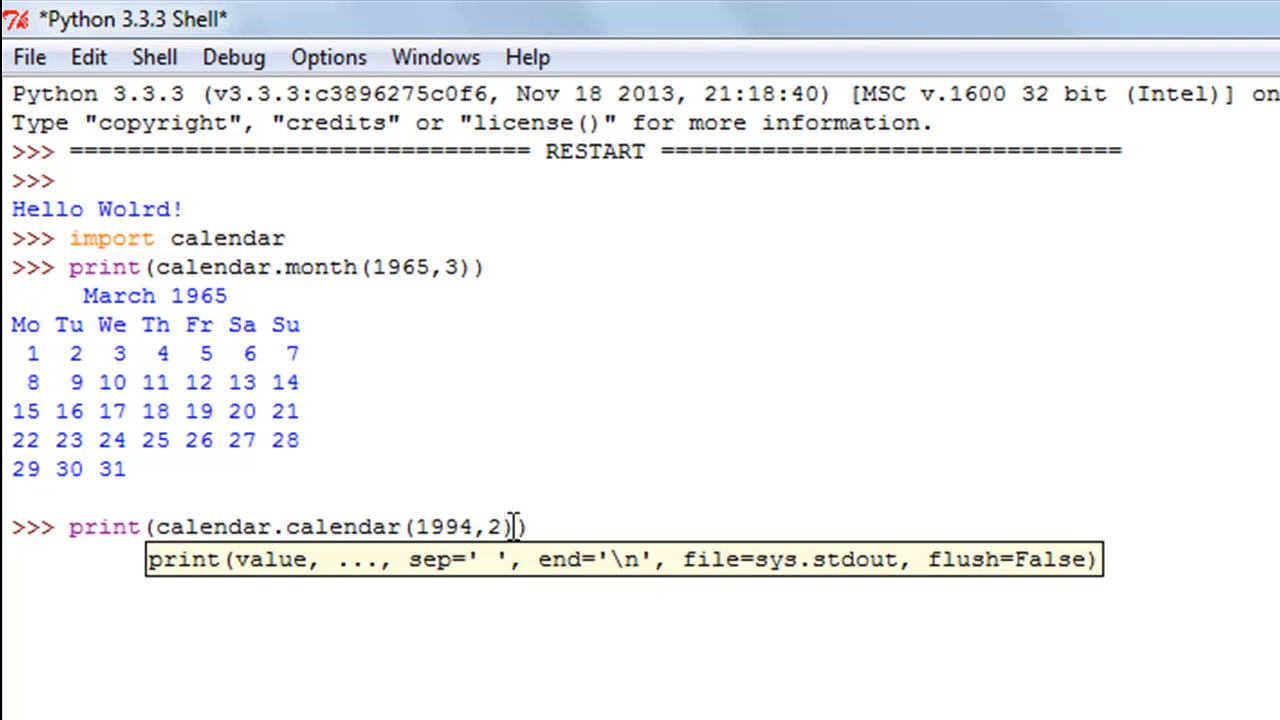
{"action": "type", "text": ","}
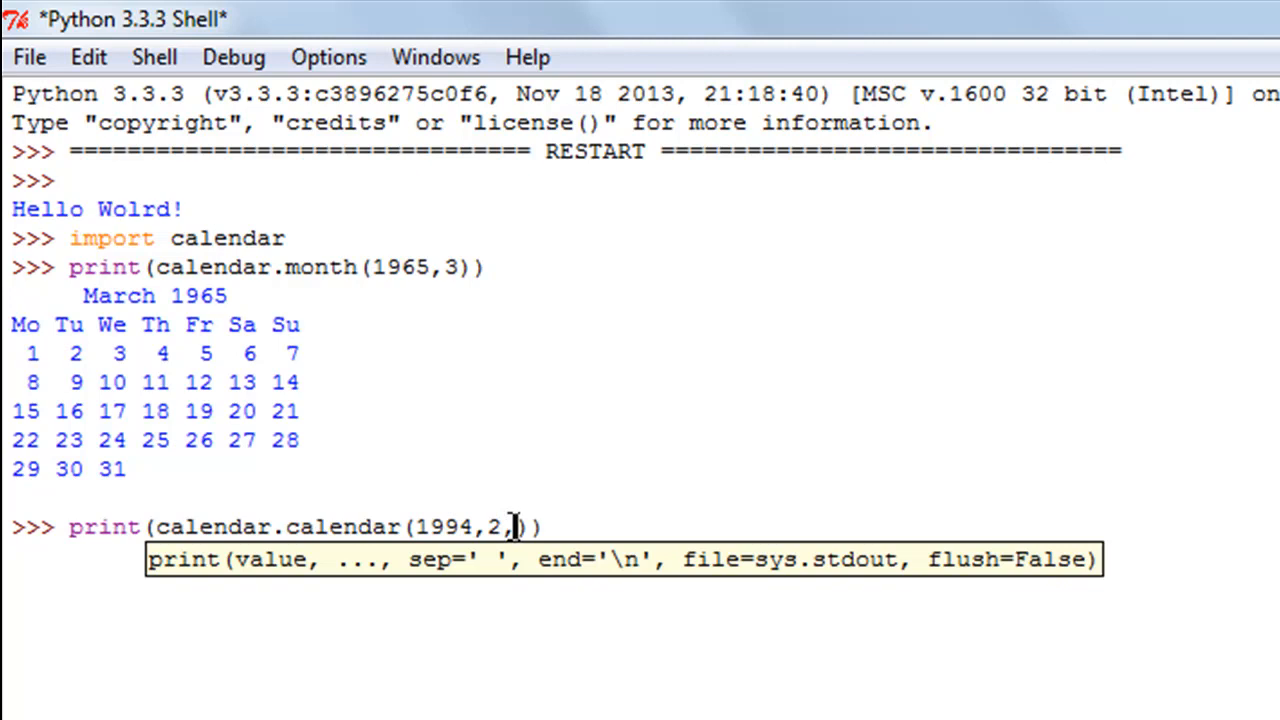
{"action": "type", "text": "1,"}
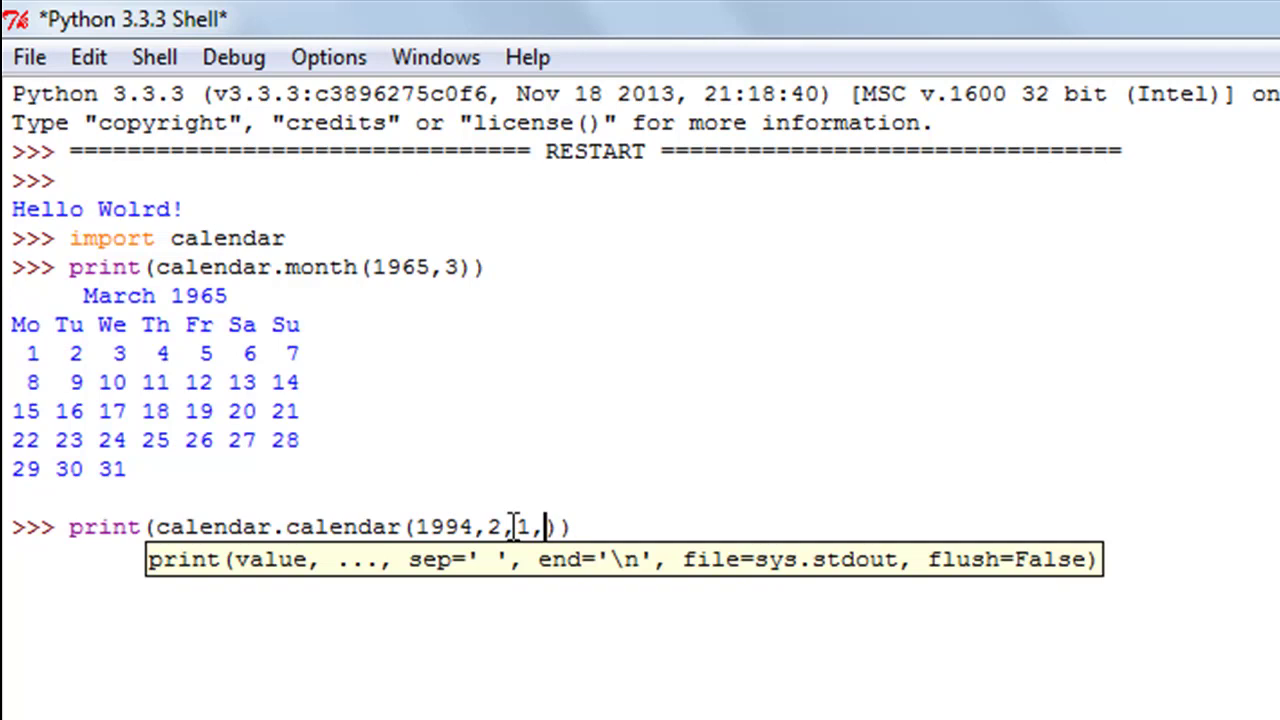
{"action": "type", "text": "10"}
{"action": "type", "text": "calendar"}
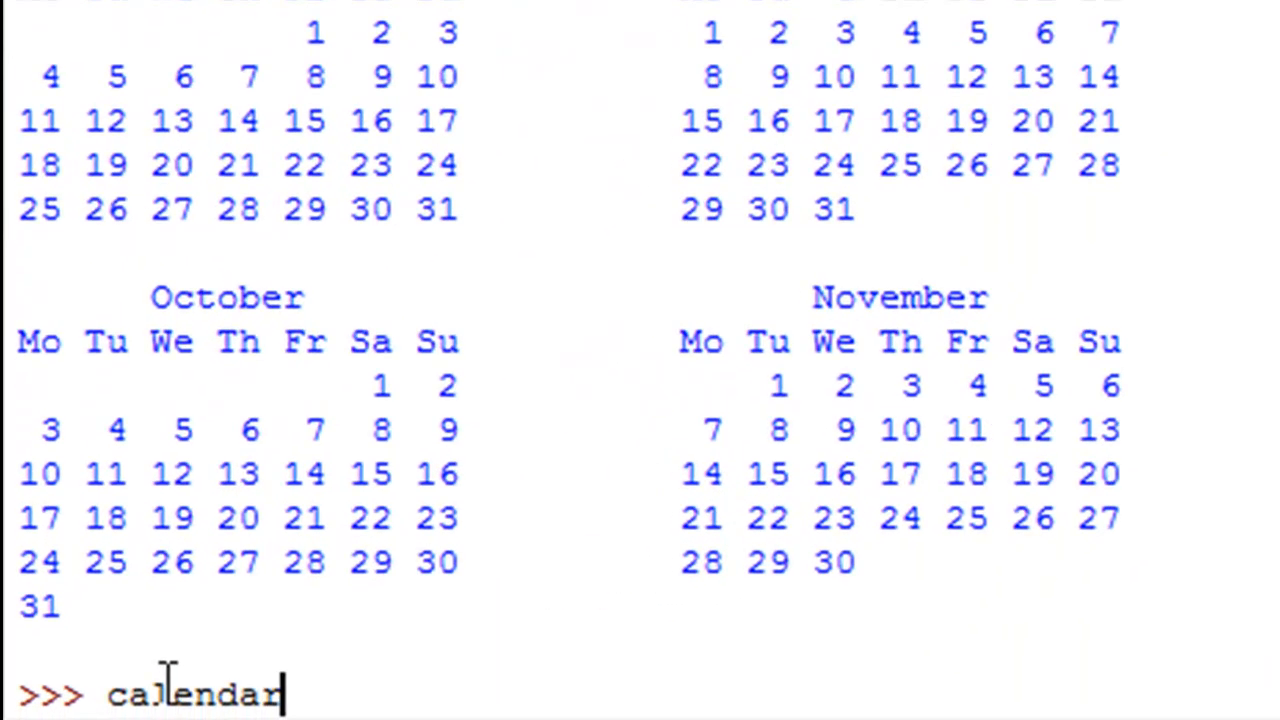
- Check calendar.isleap(2008), returning True, then enter calendar.isleap(2009)
{"action": "type", "text": "."}
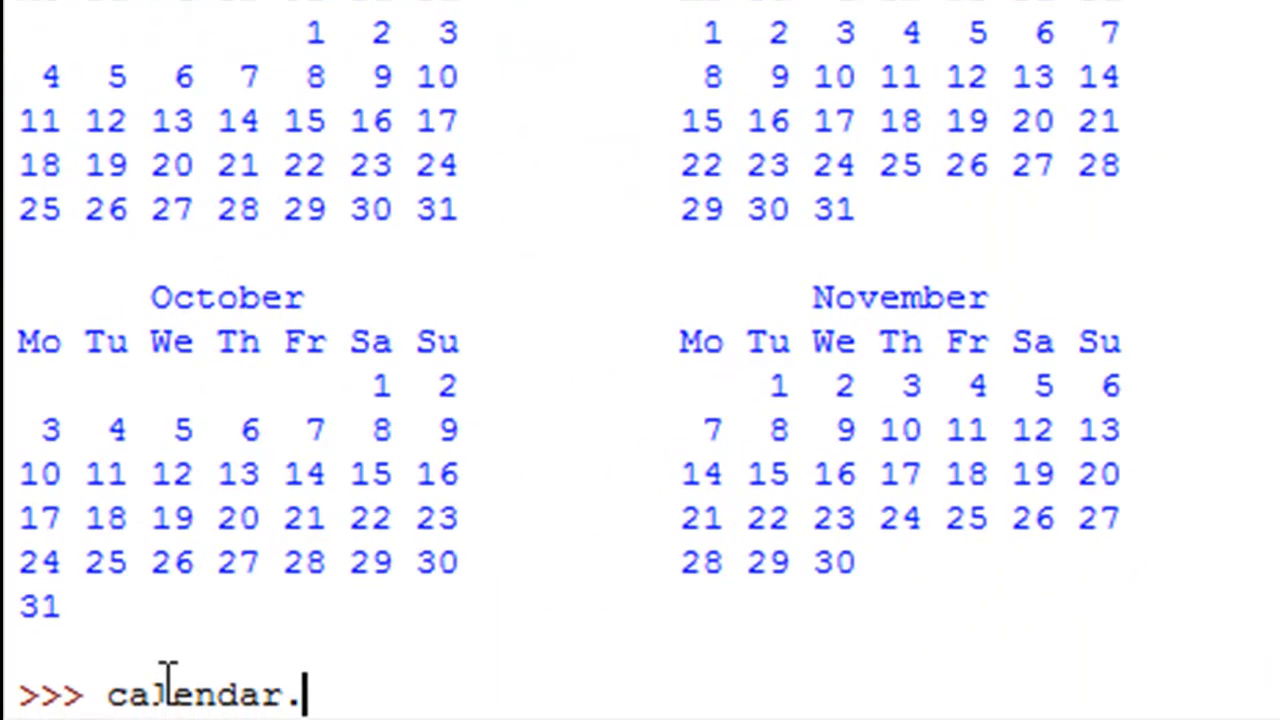
{"action": "type", "text": "isleap"}
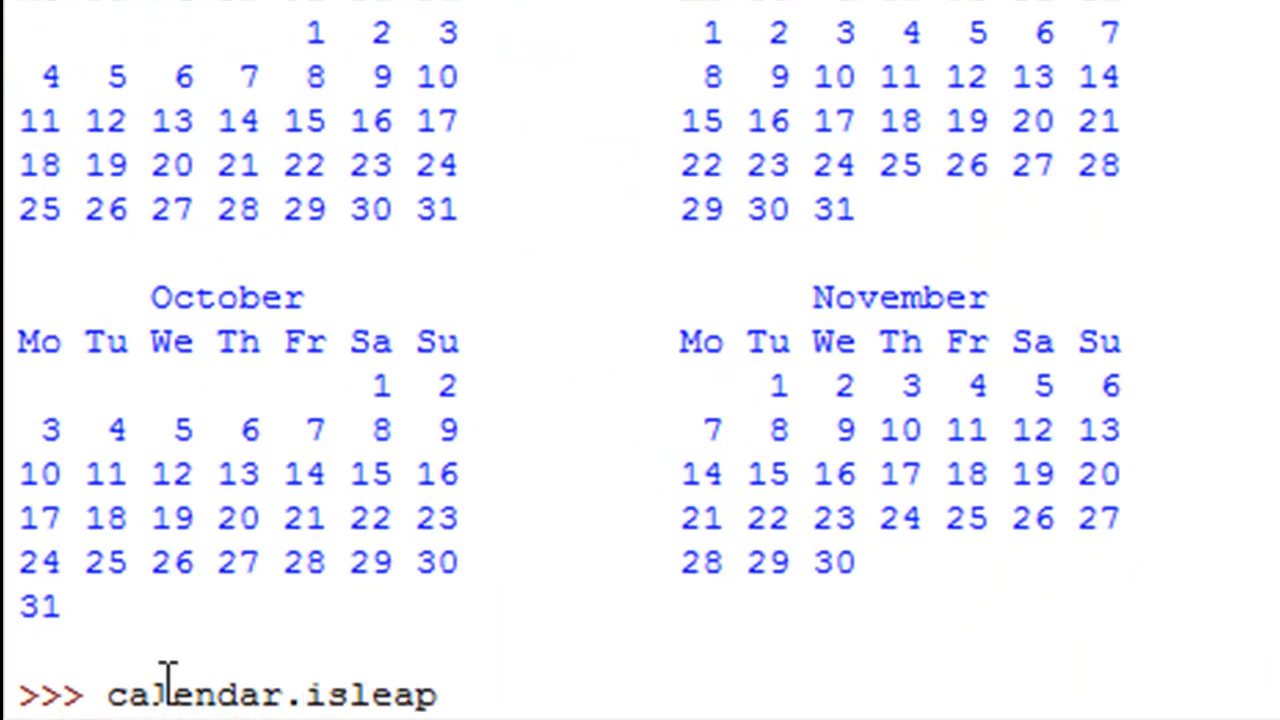
{"action": "type", "text": "(200)"}
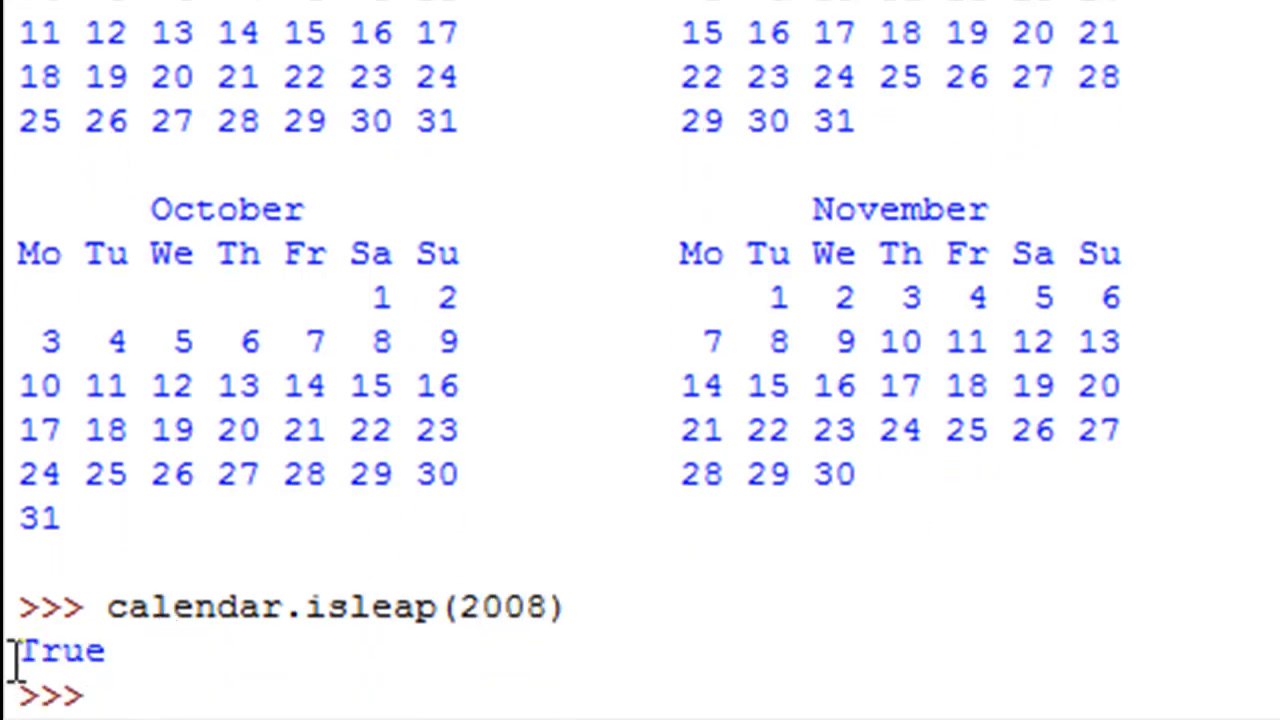
{"action": "mouse_move", "coordinate": [508, 630]}
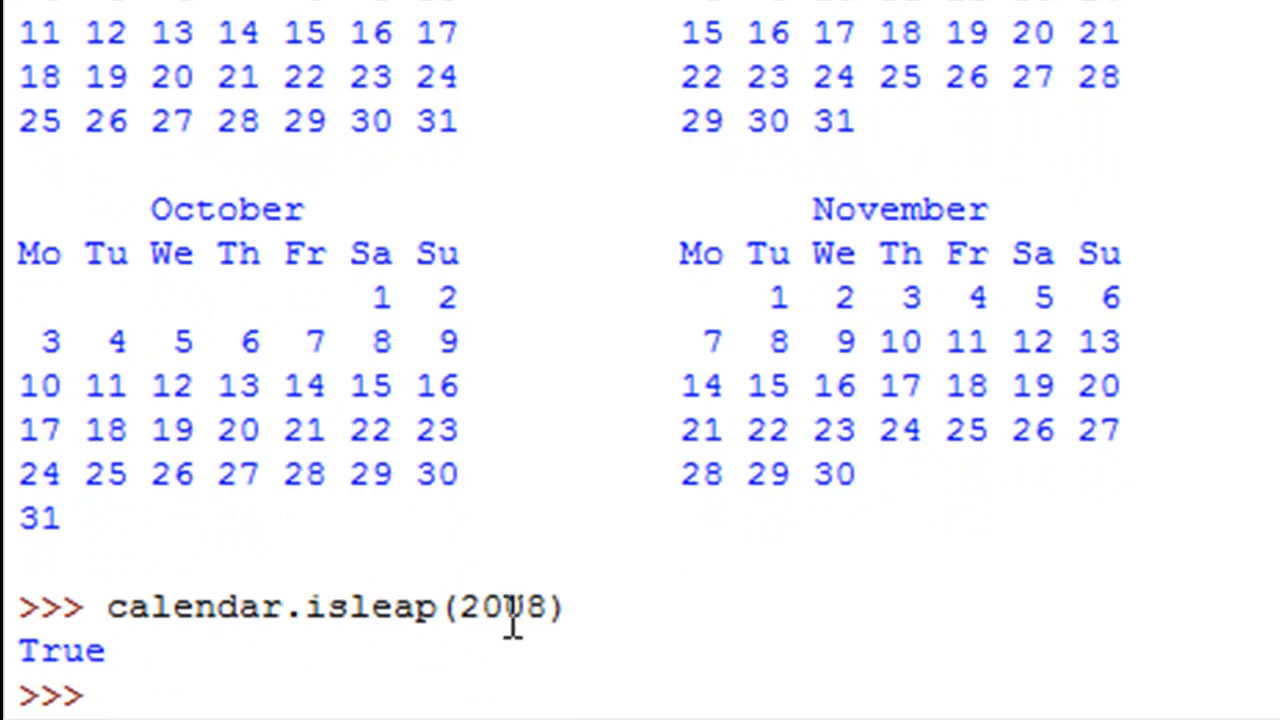
{"action": "mouse_move", "coordinate": [284, 688]}
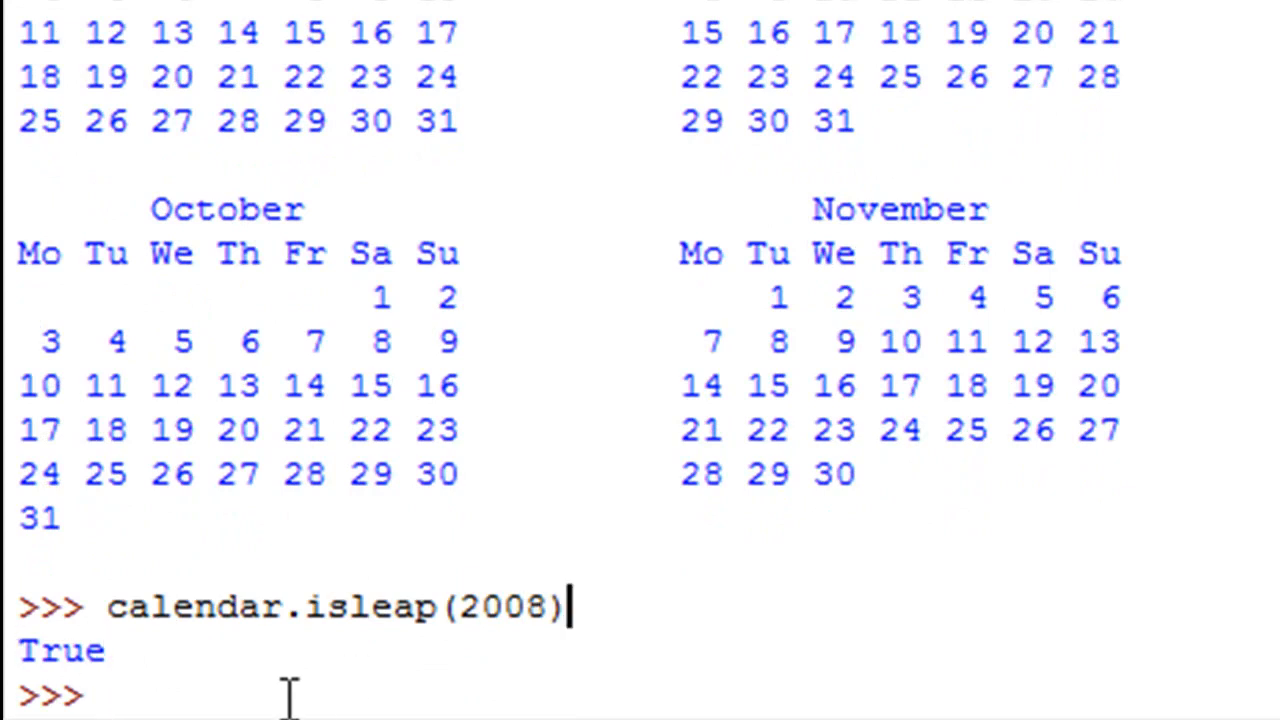
{"action": "type", "text": "calendar.isleap(2009)"}
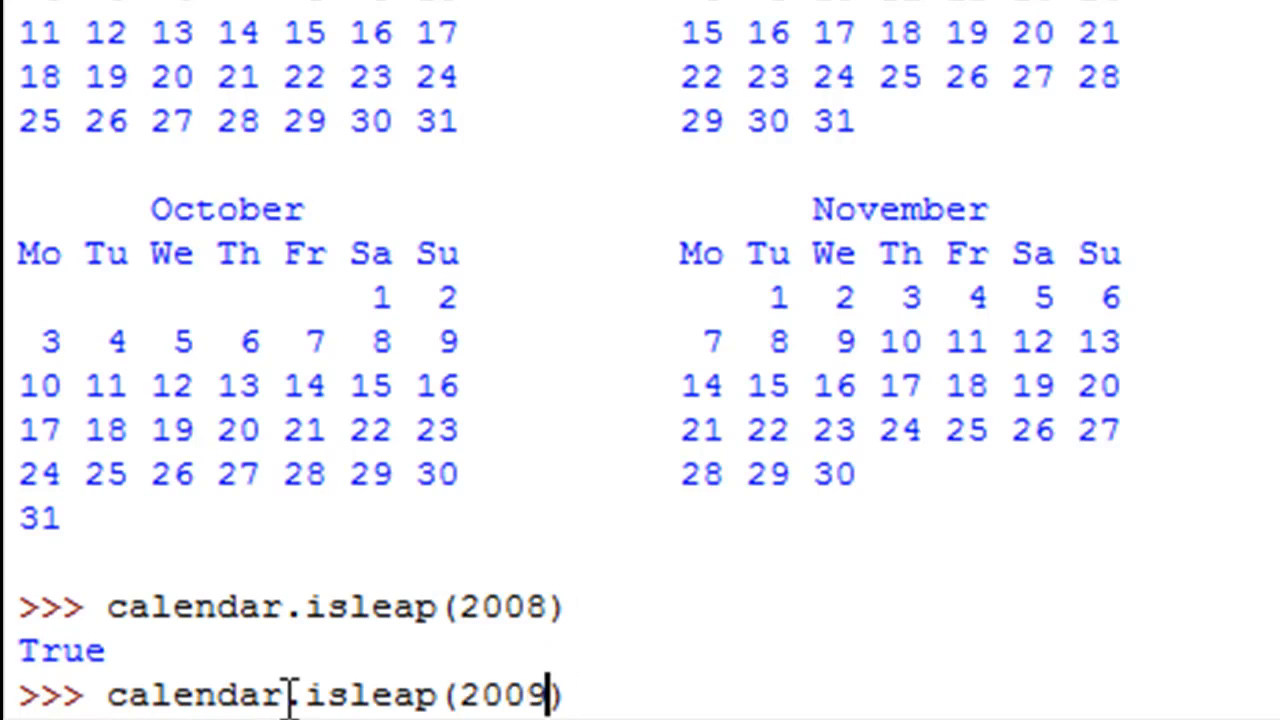